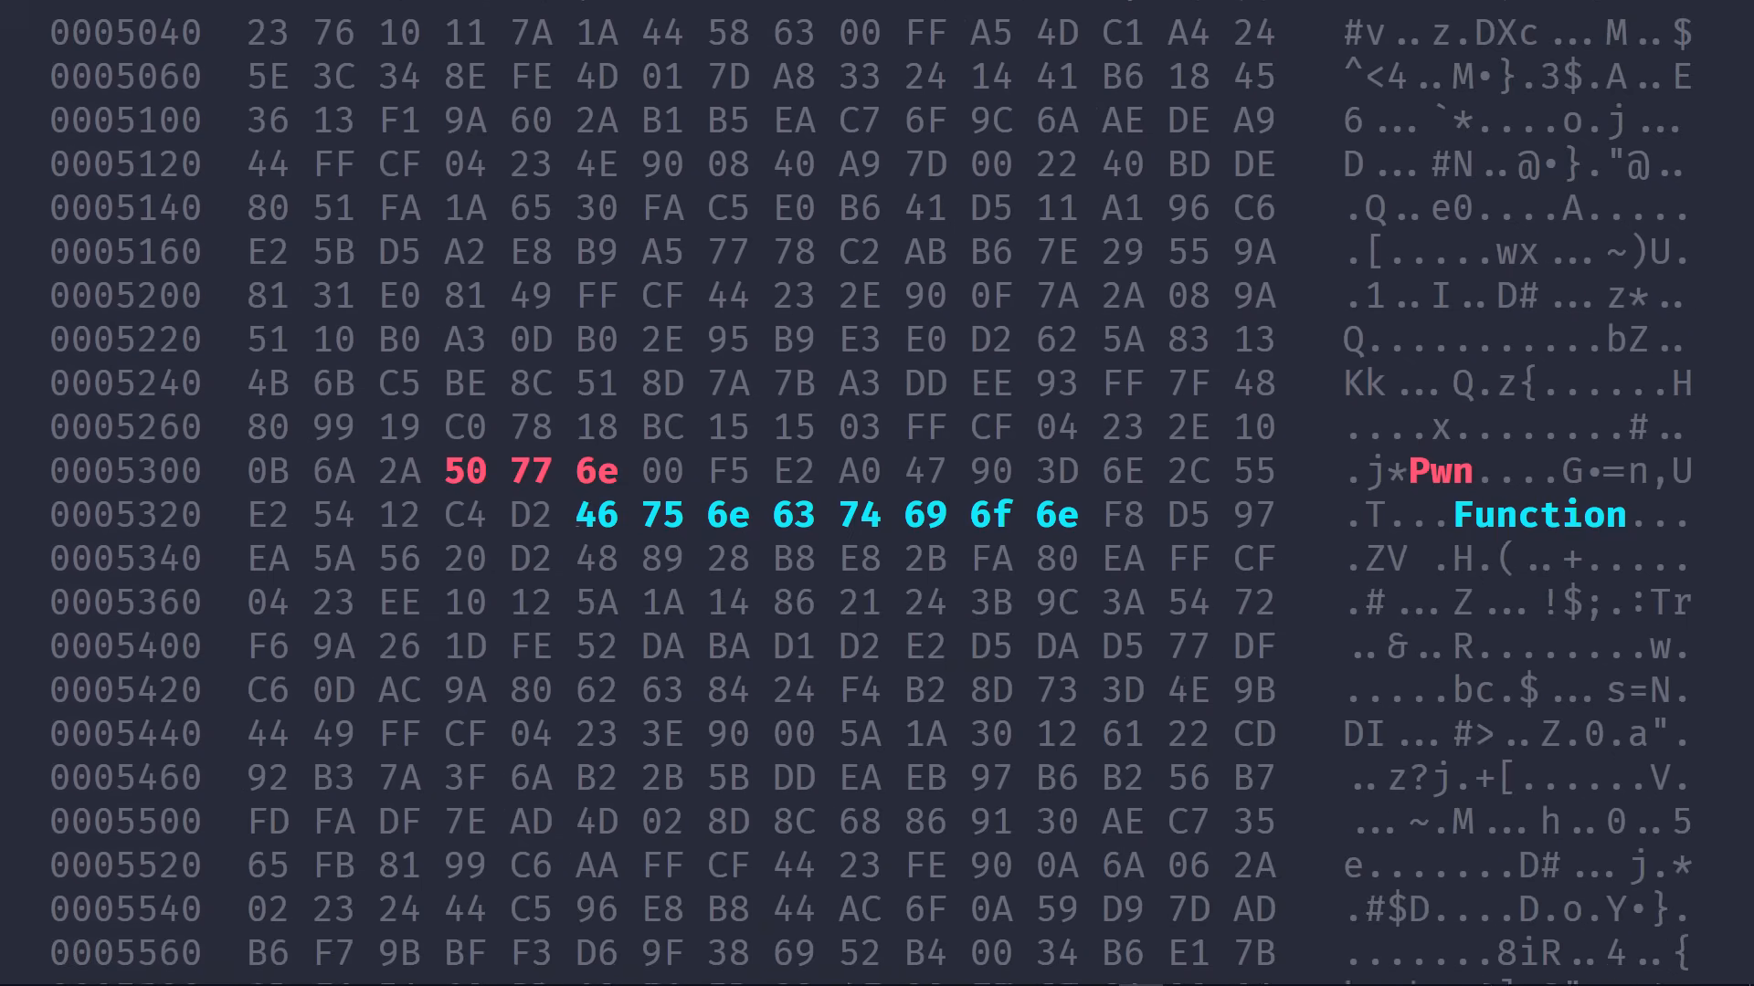
Step: Enter the post title cats&dogs and move to the body box for the text test
{"action": "scroll", "scroll_direction": "down", "scroll_amount": 3}
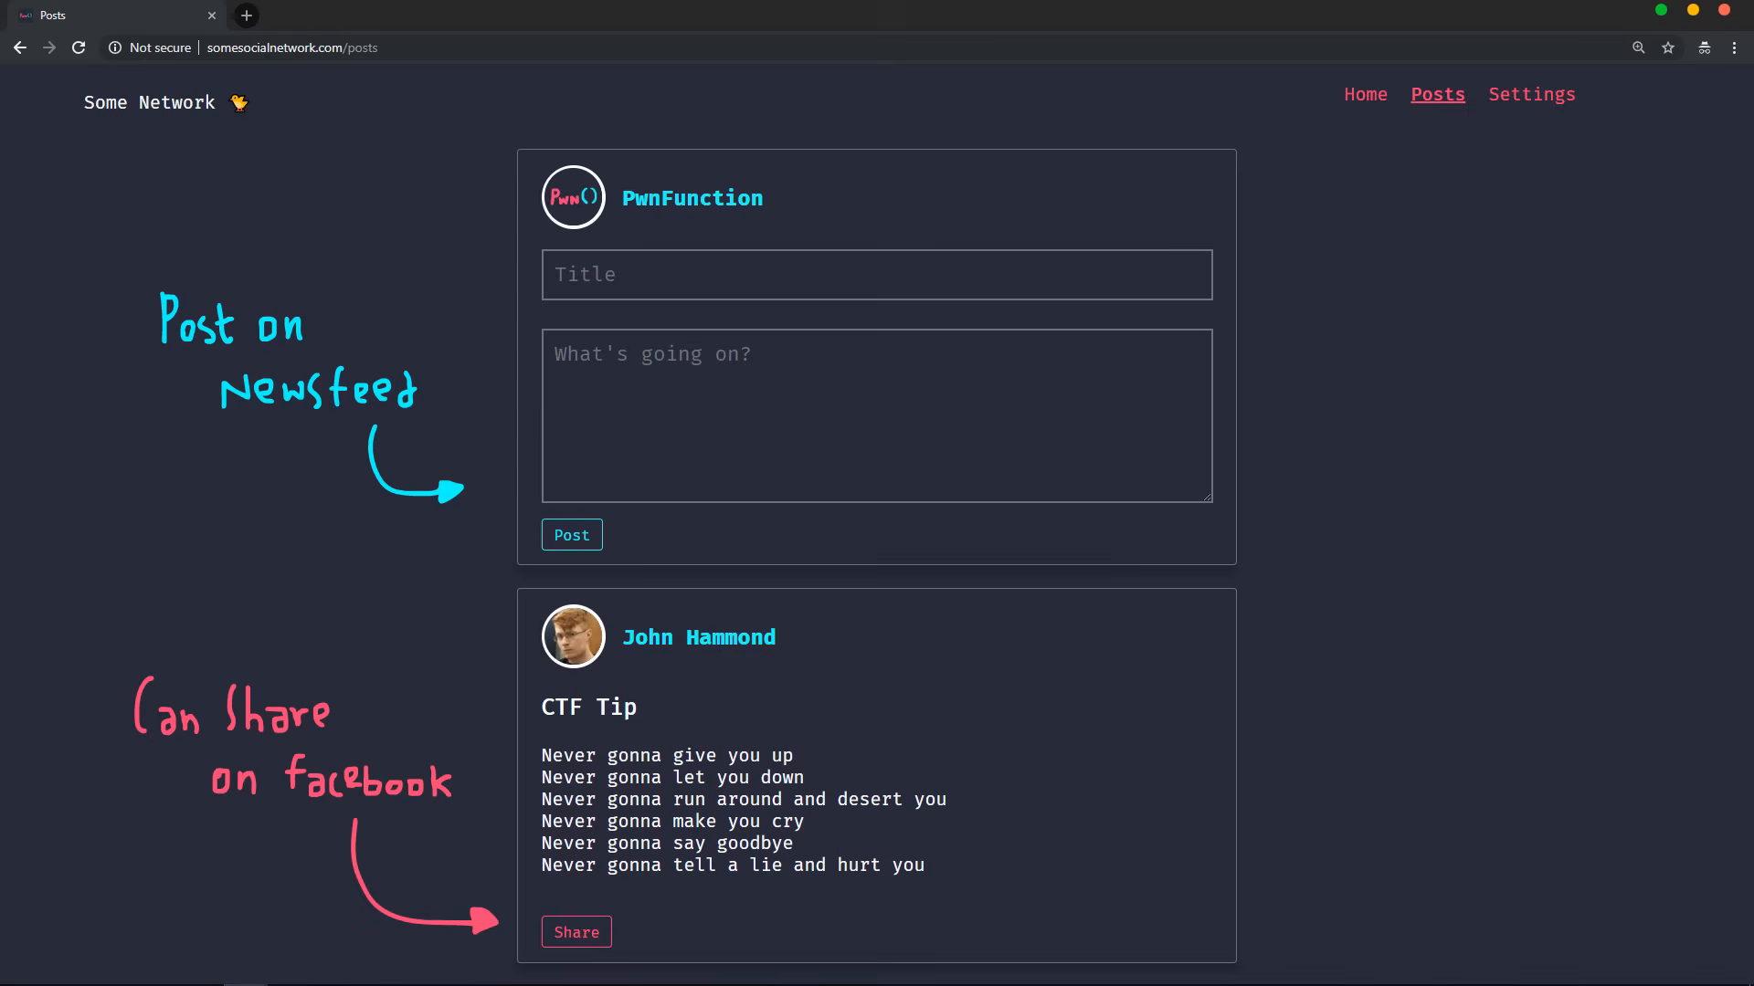
{"action": "type", "text": "cats&dogs"}
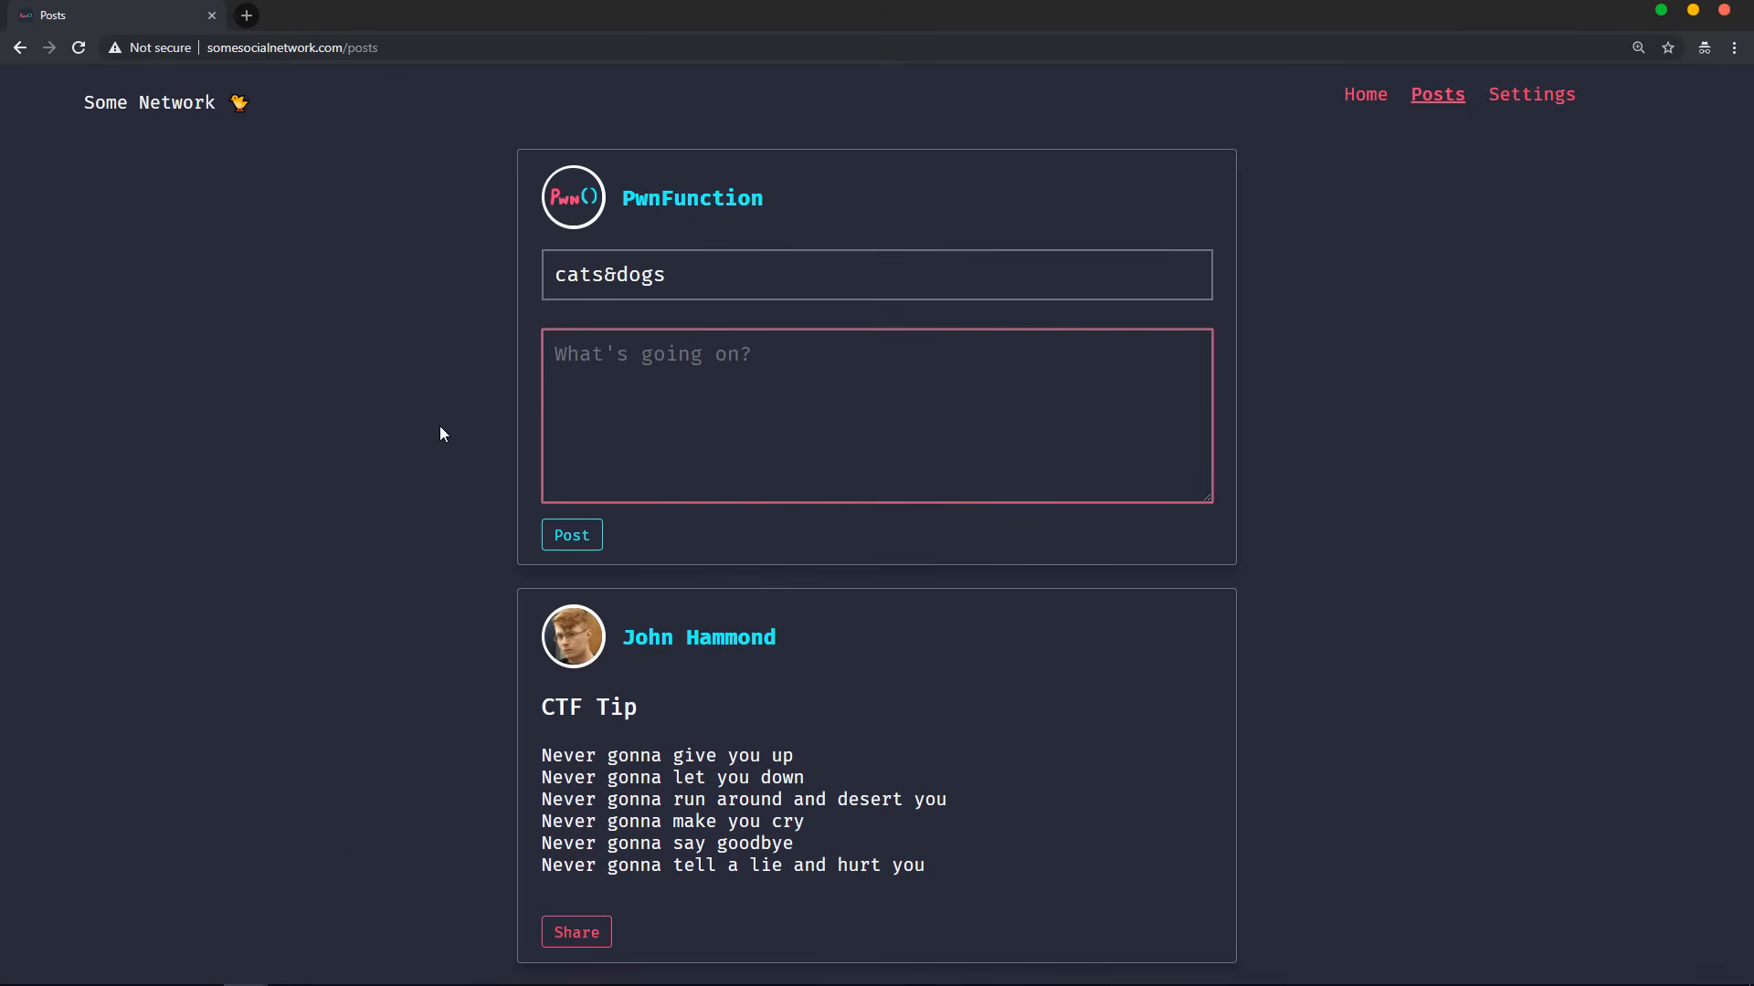
{"action": "left_click", "coordinate": [575, 932]}
{"action": "type", "text": "test&u"}
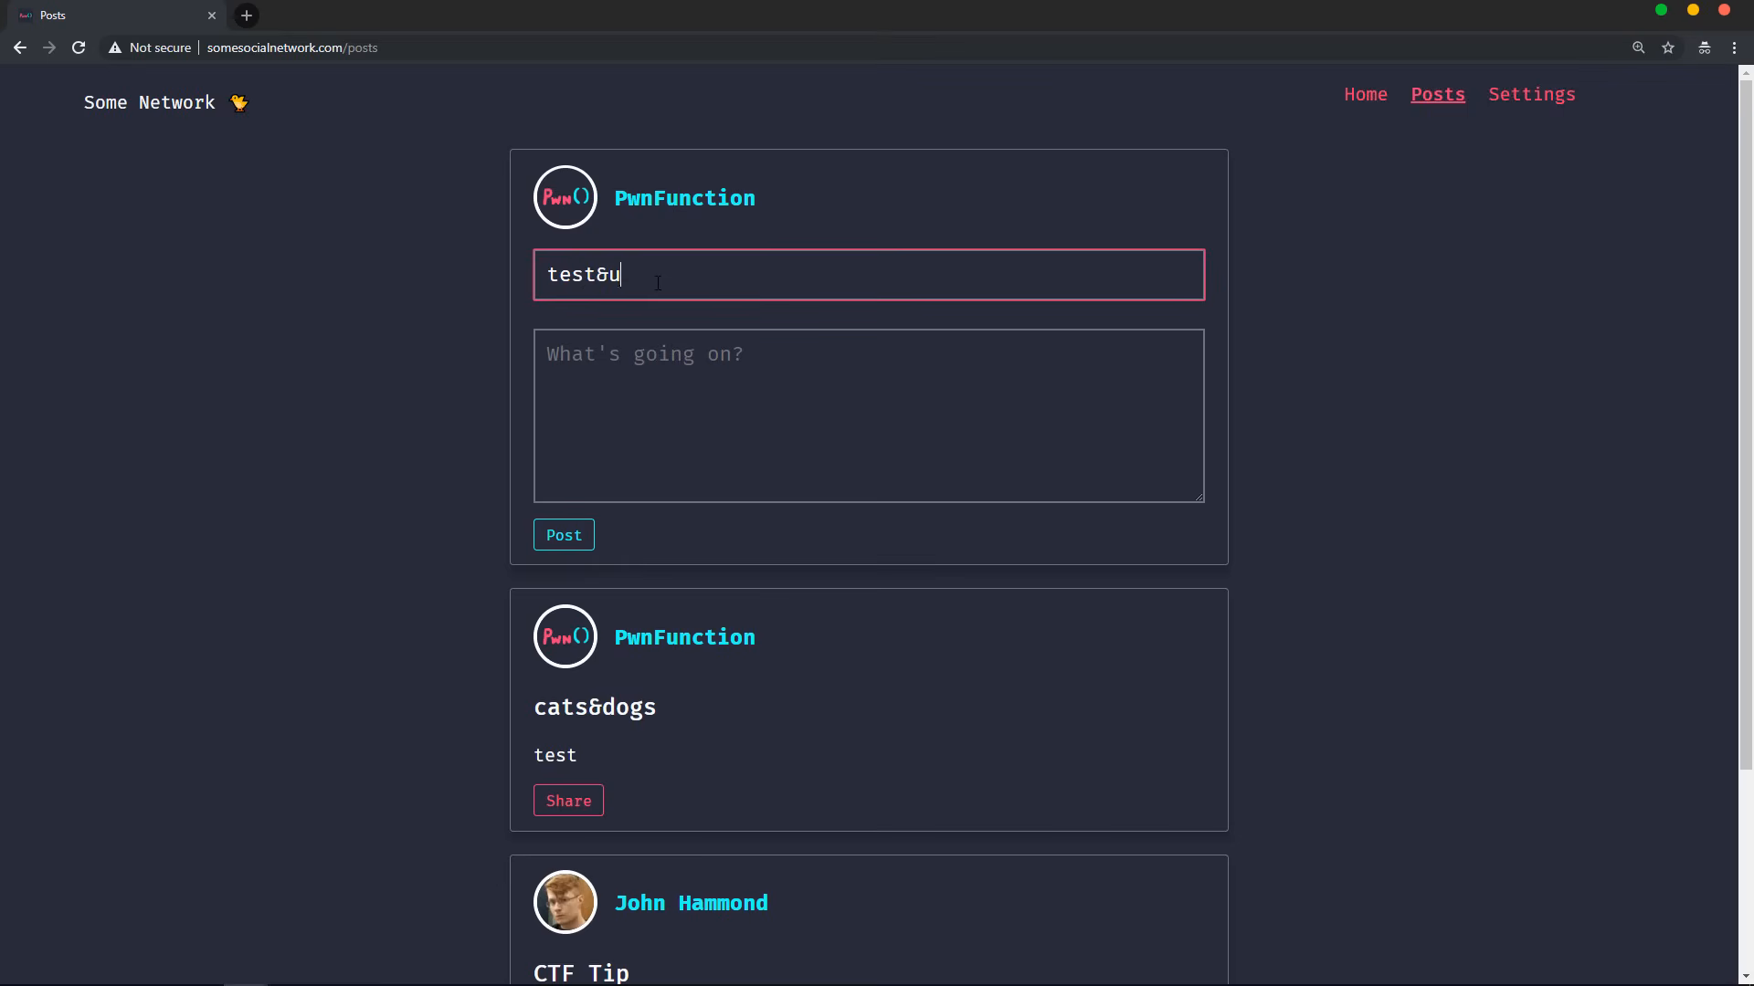
{"action": "type", "text": "=http://attacker.com"}
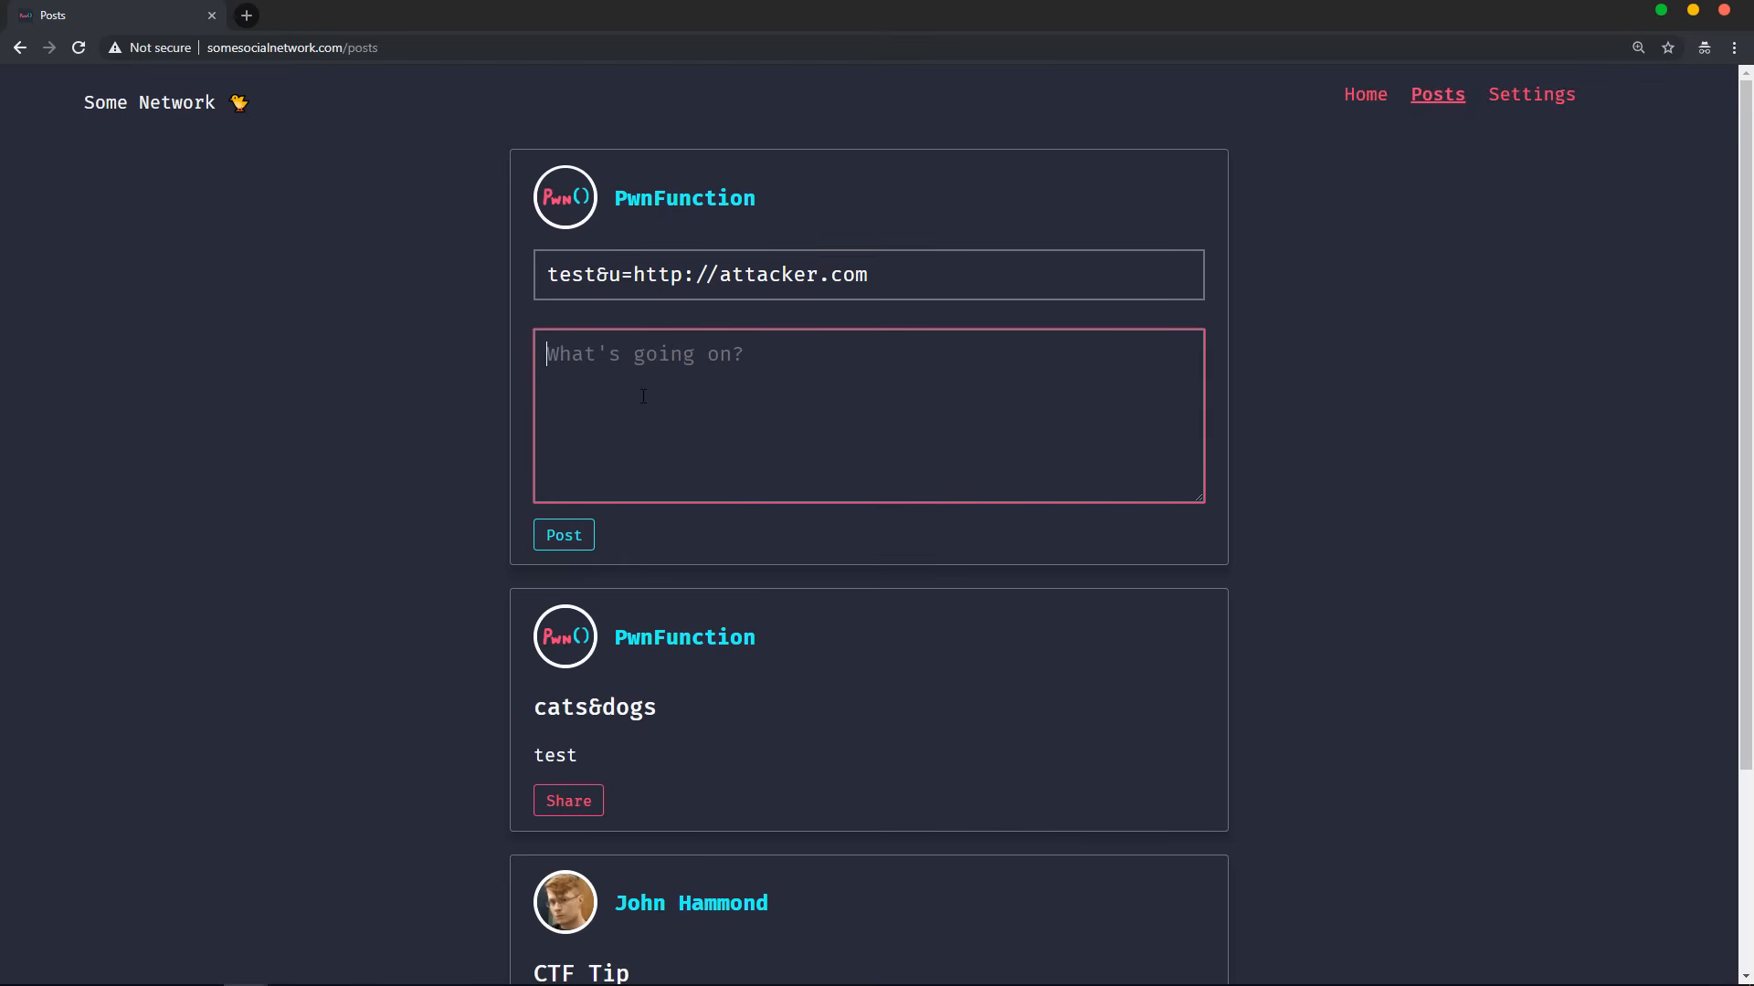
{"action": "left_click", "coordinate": [566, 800]}
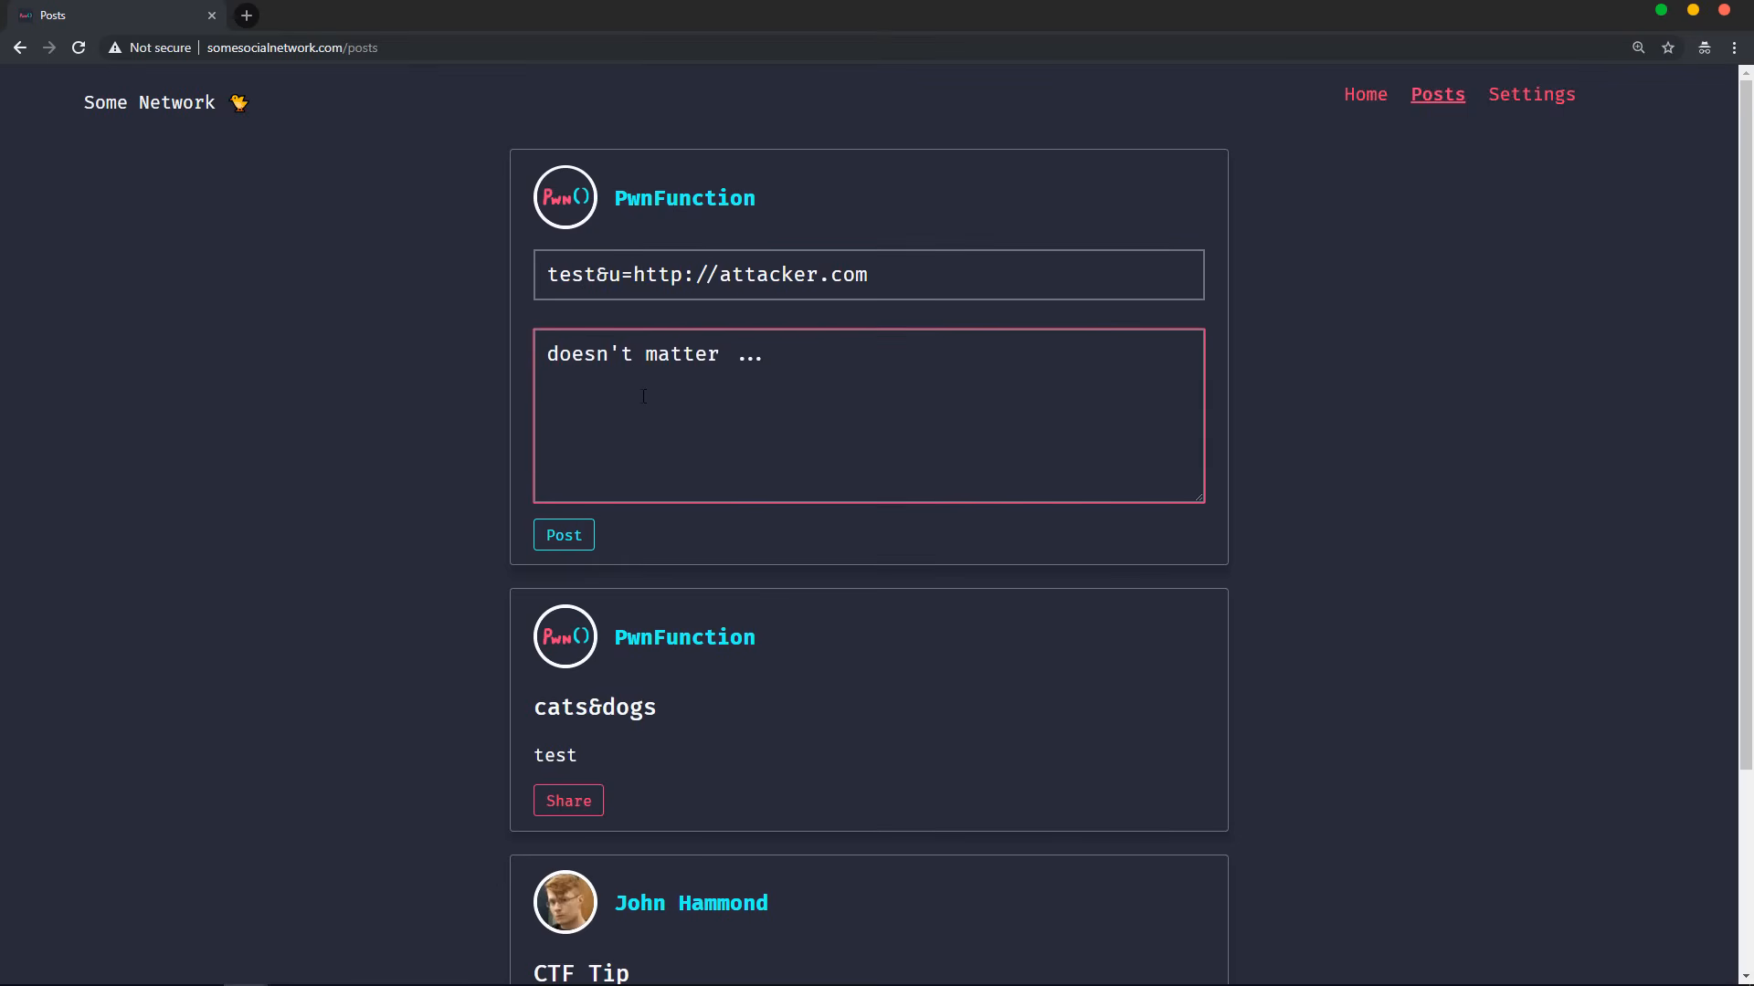
{"action": "left_click", "coordinate": [568, 800]}
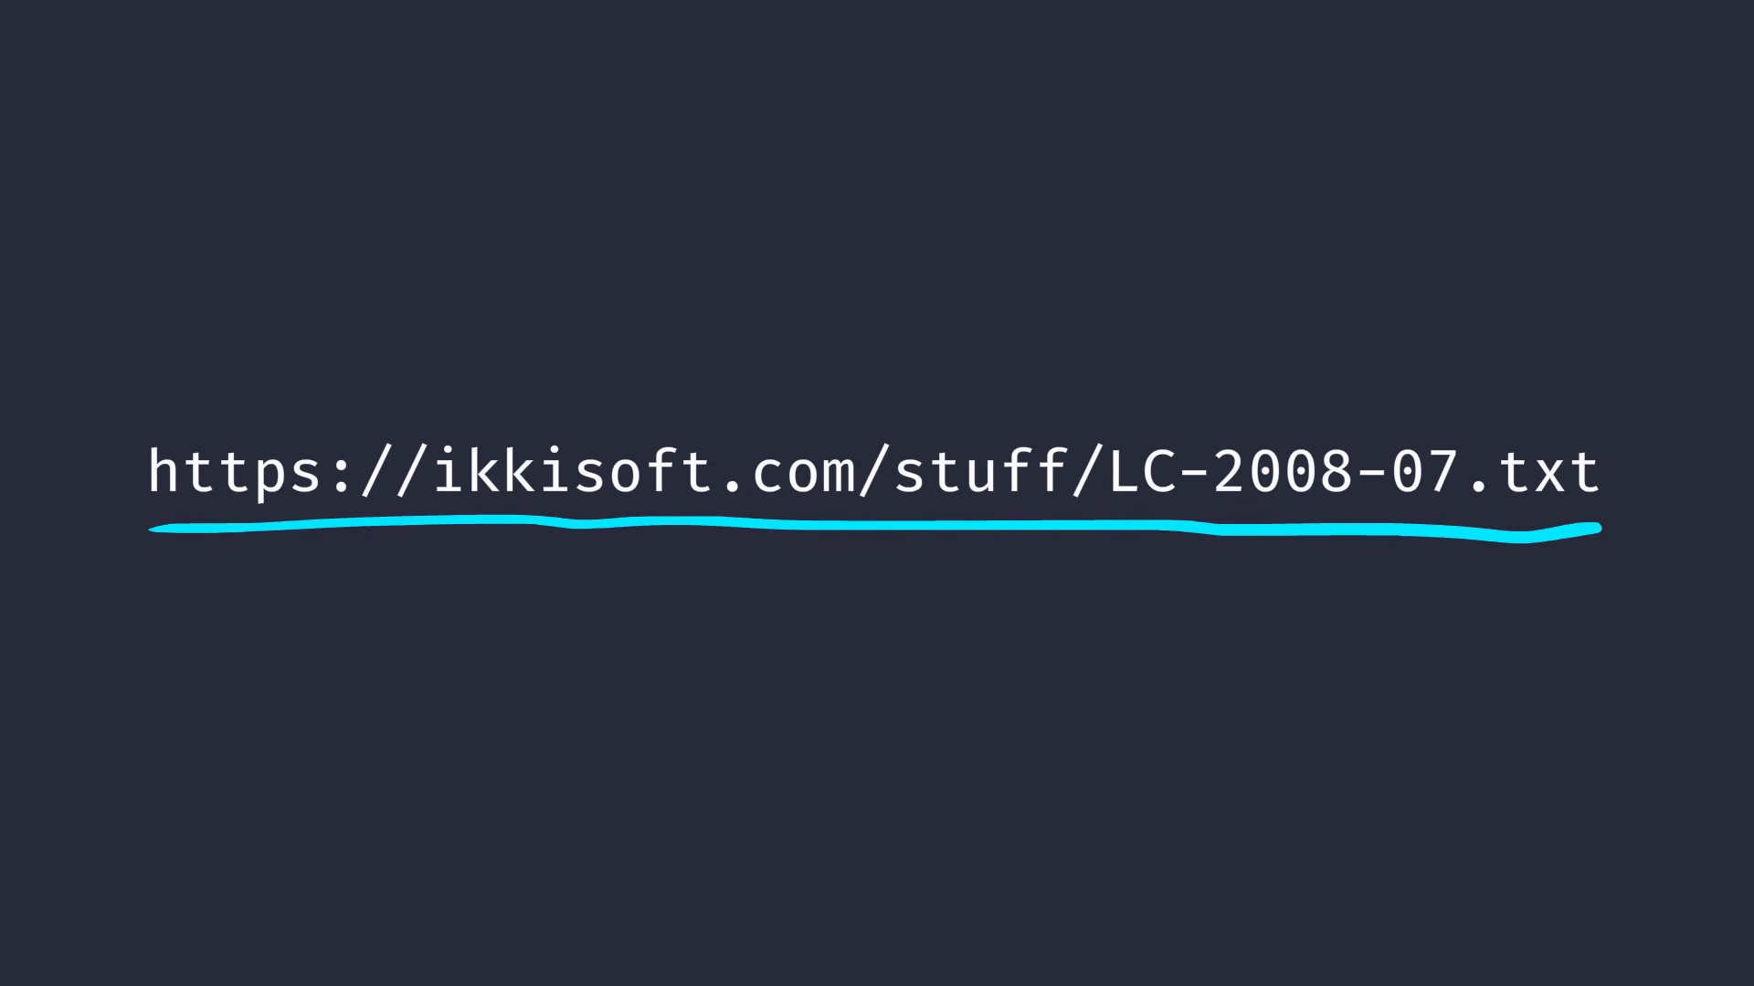
Step: Draw an arrow down from the ikkisoft.com URL and label it RCE
{"action": "left_click_drag", "start_coordinate": [394, 570], "coordinate": [436, 665]}
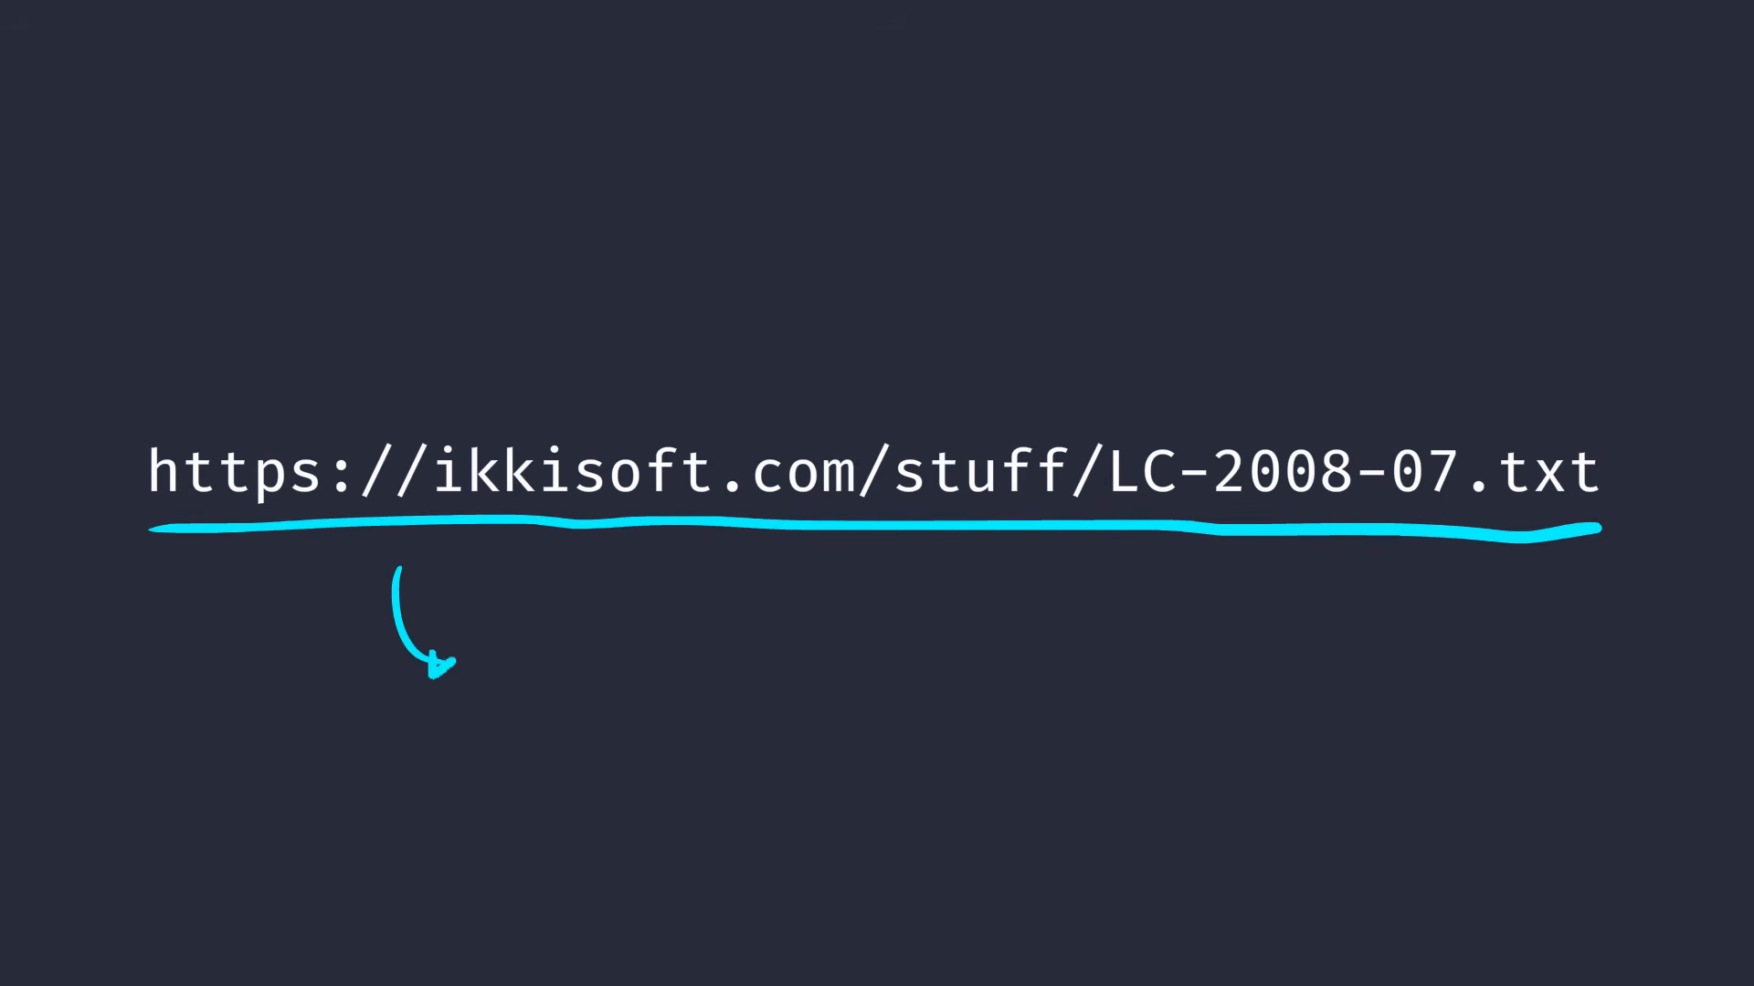
{"action": "type", "text": "R"}
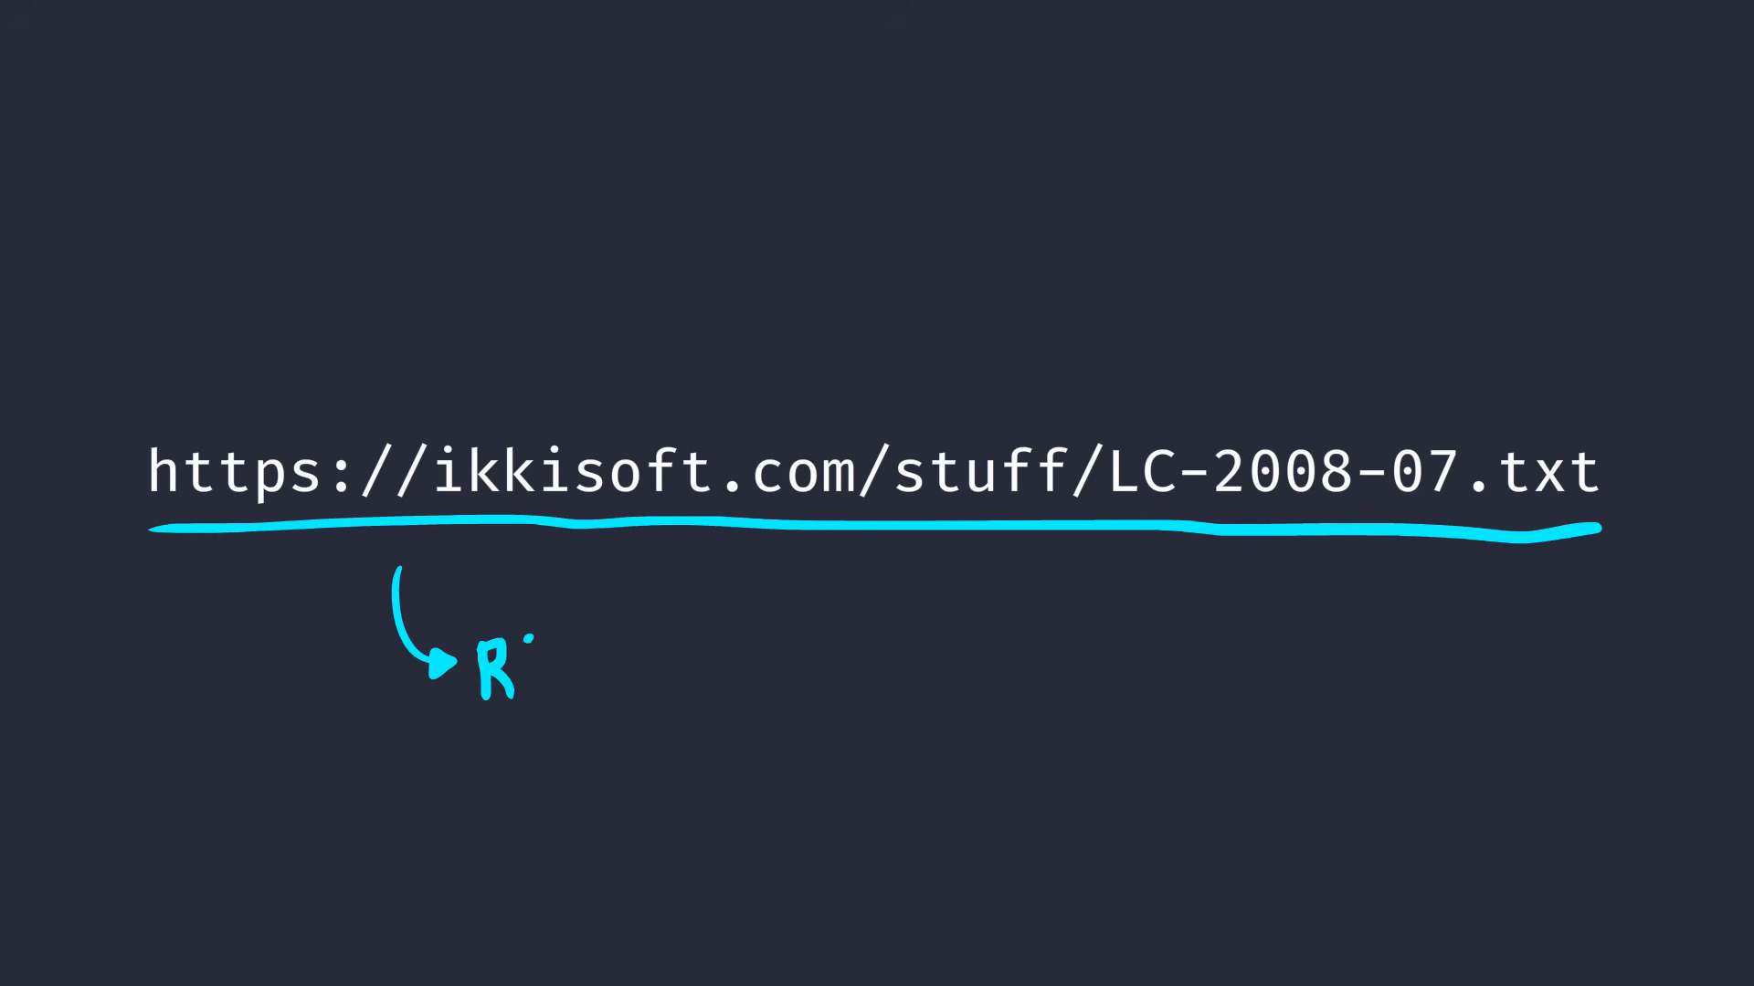
{"action": "type", "text": "CE"}
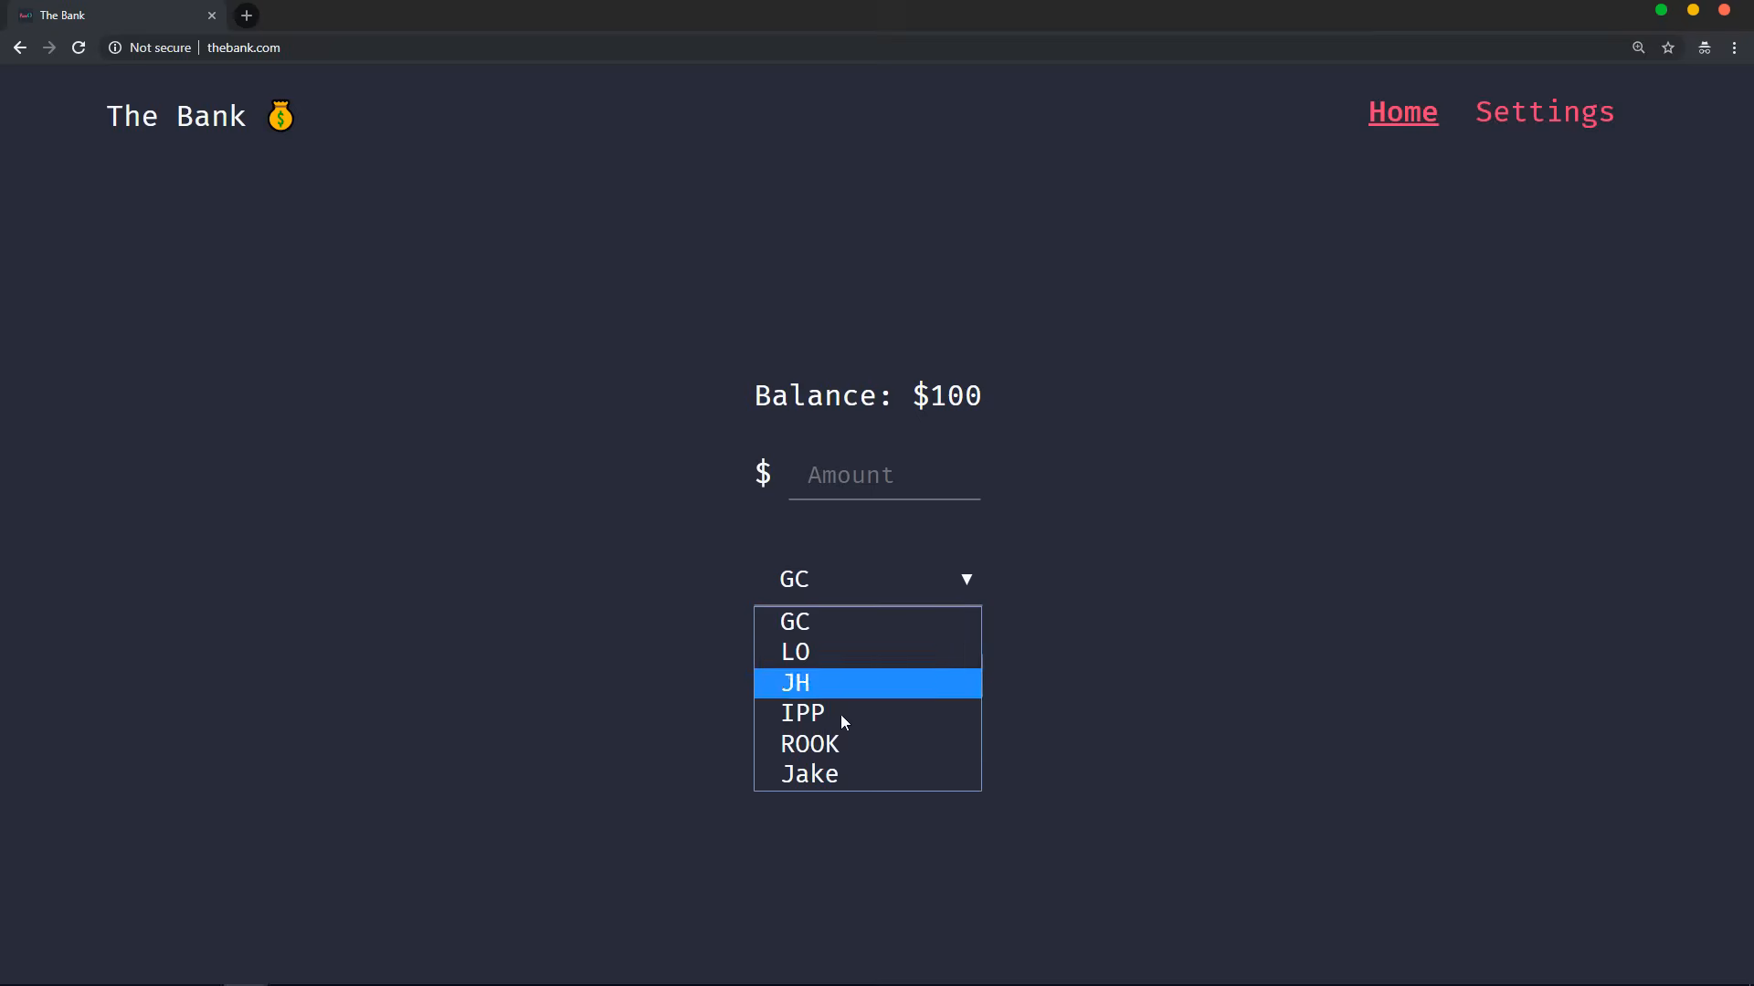
Step: Transfer $10 to Jake from the bank account
{"action": "left_click", "coordinate": [809, 772]}
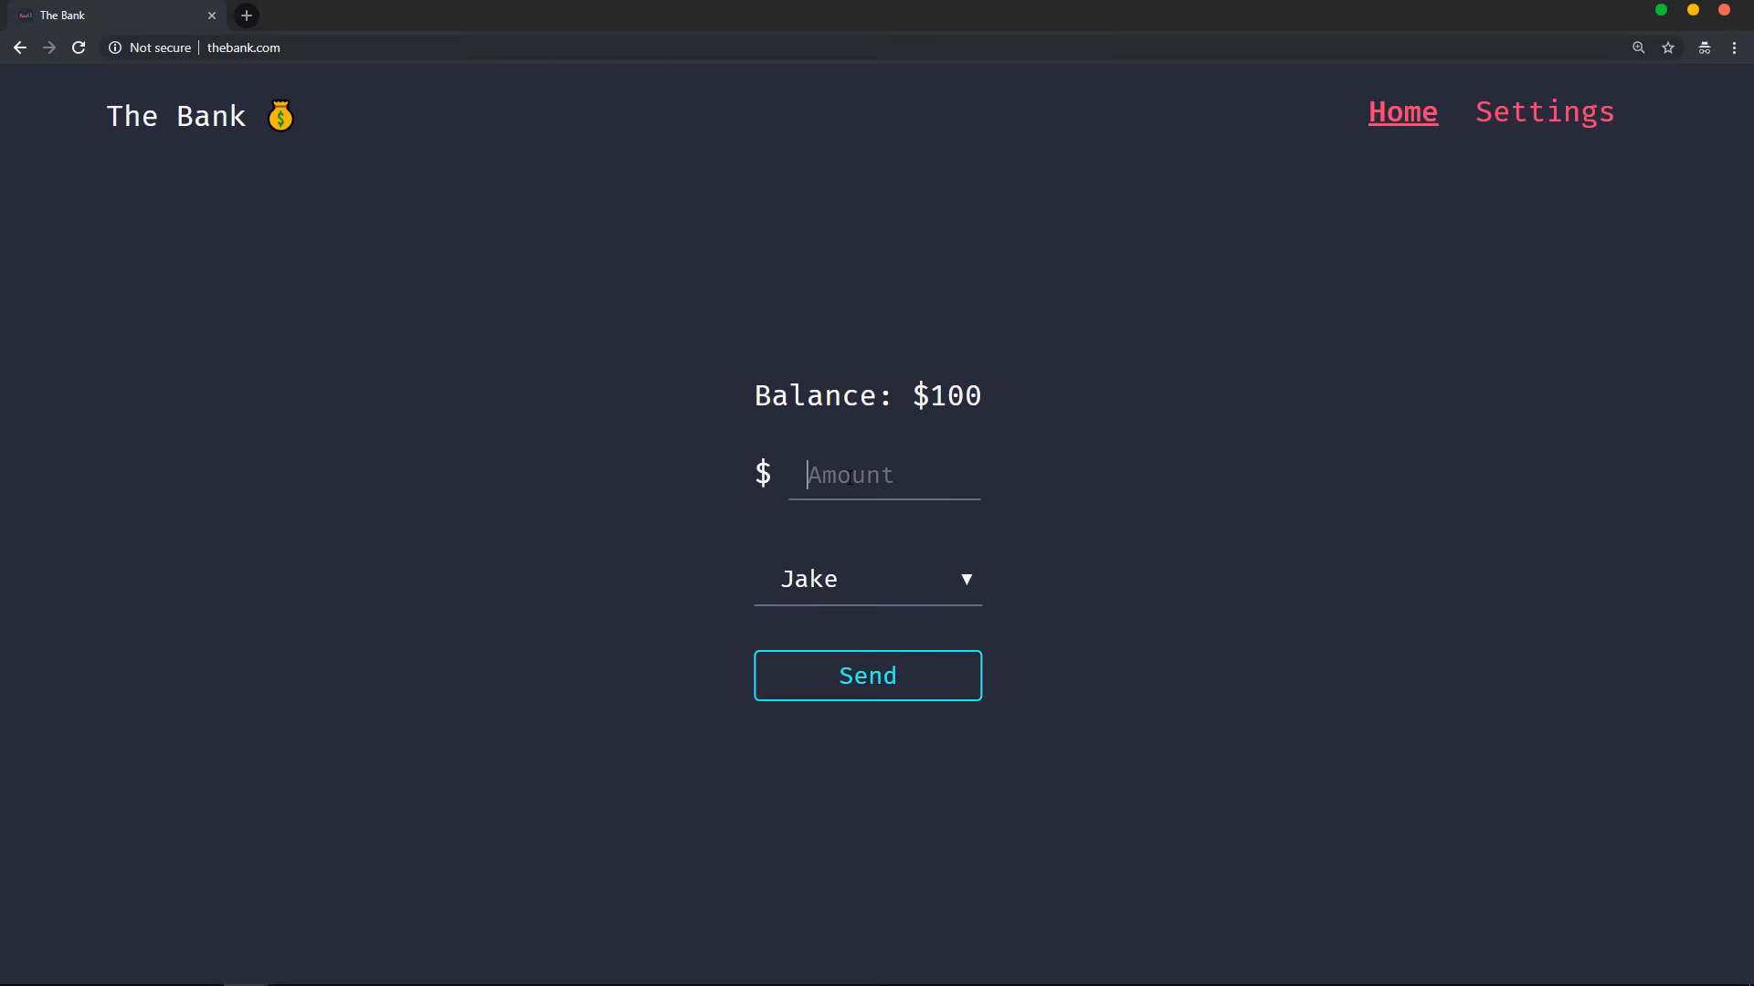
{"action": "type", "text": "10"}
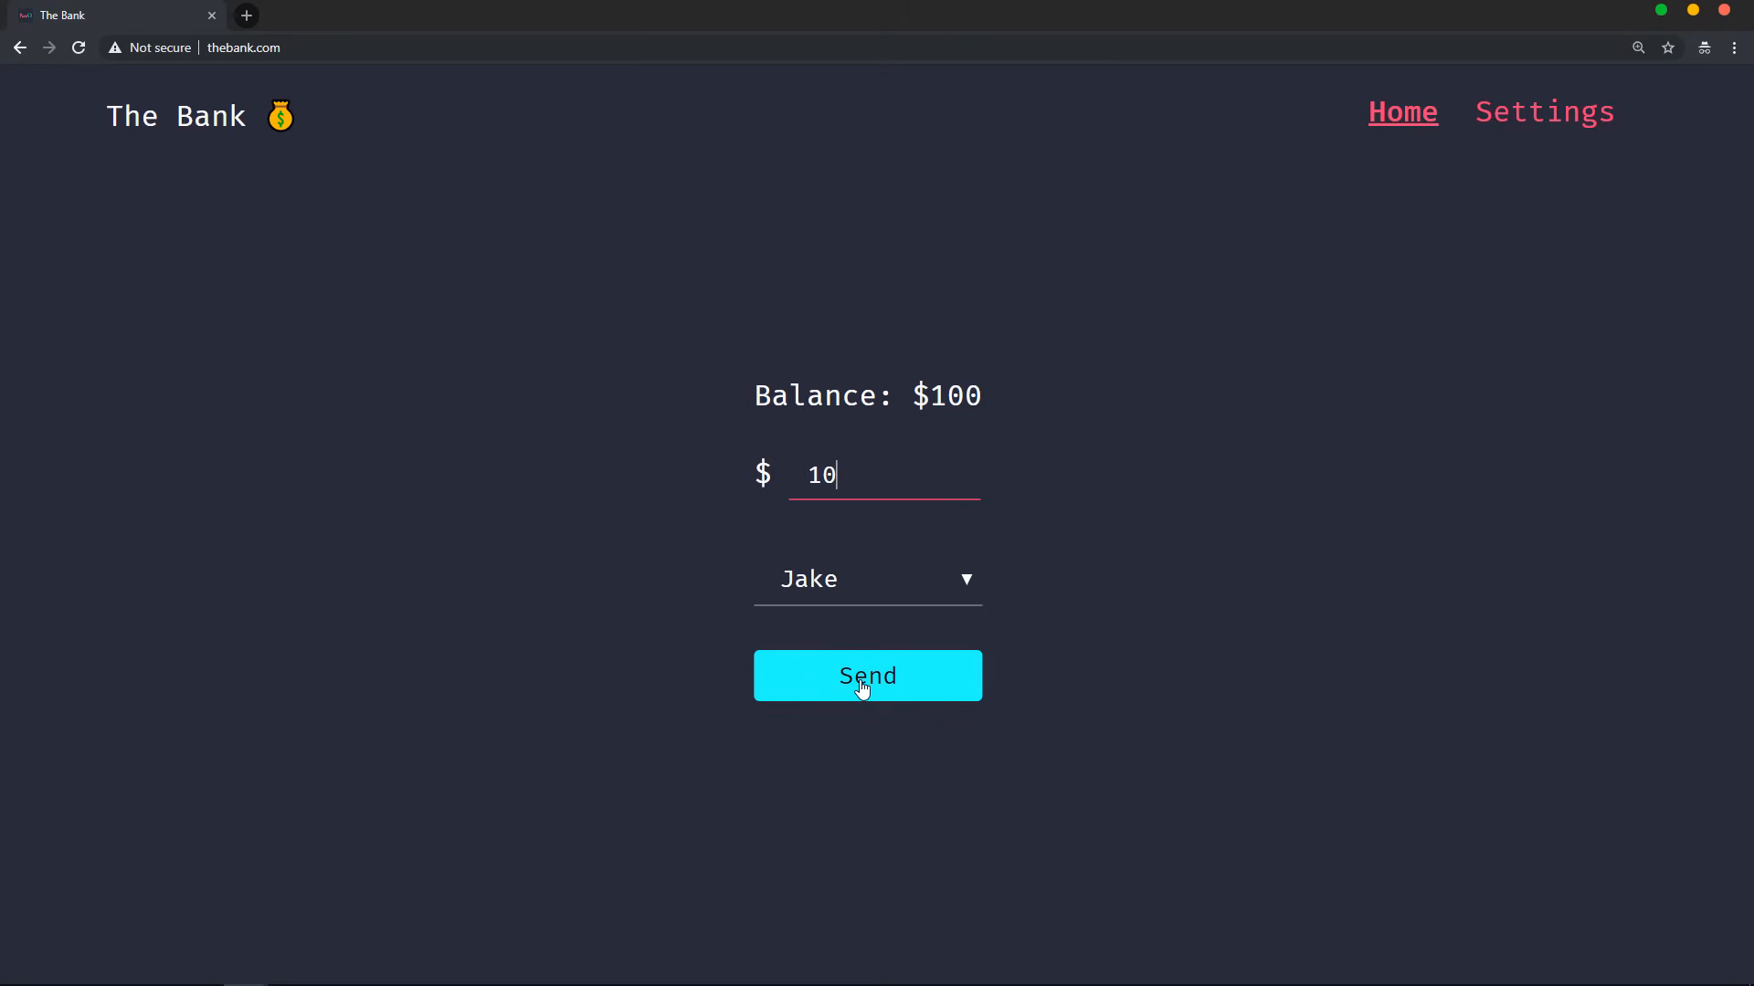
{"action": "left_click", "coordinate": [866, 676]}
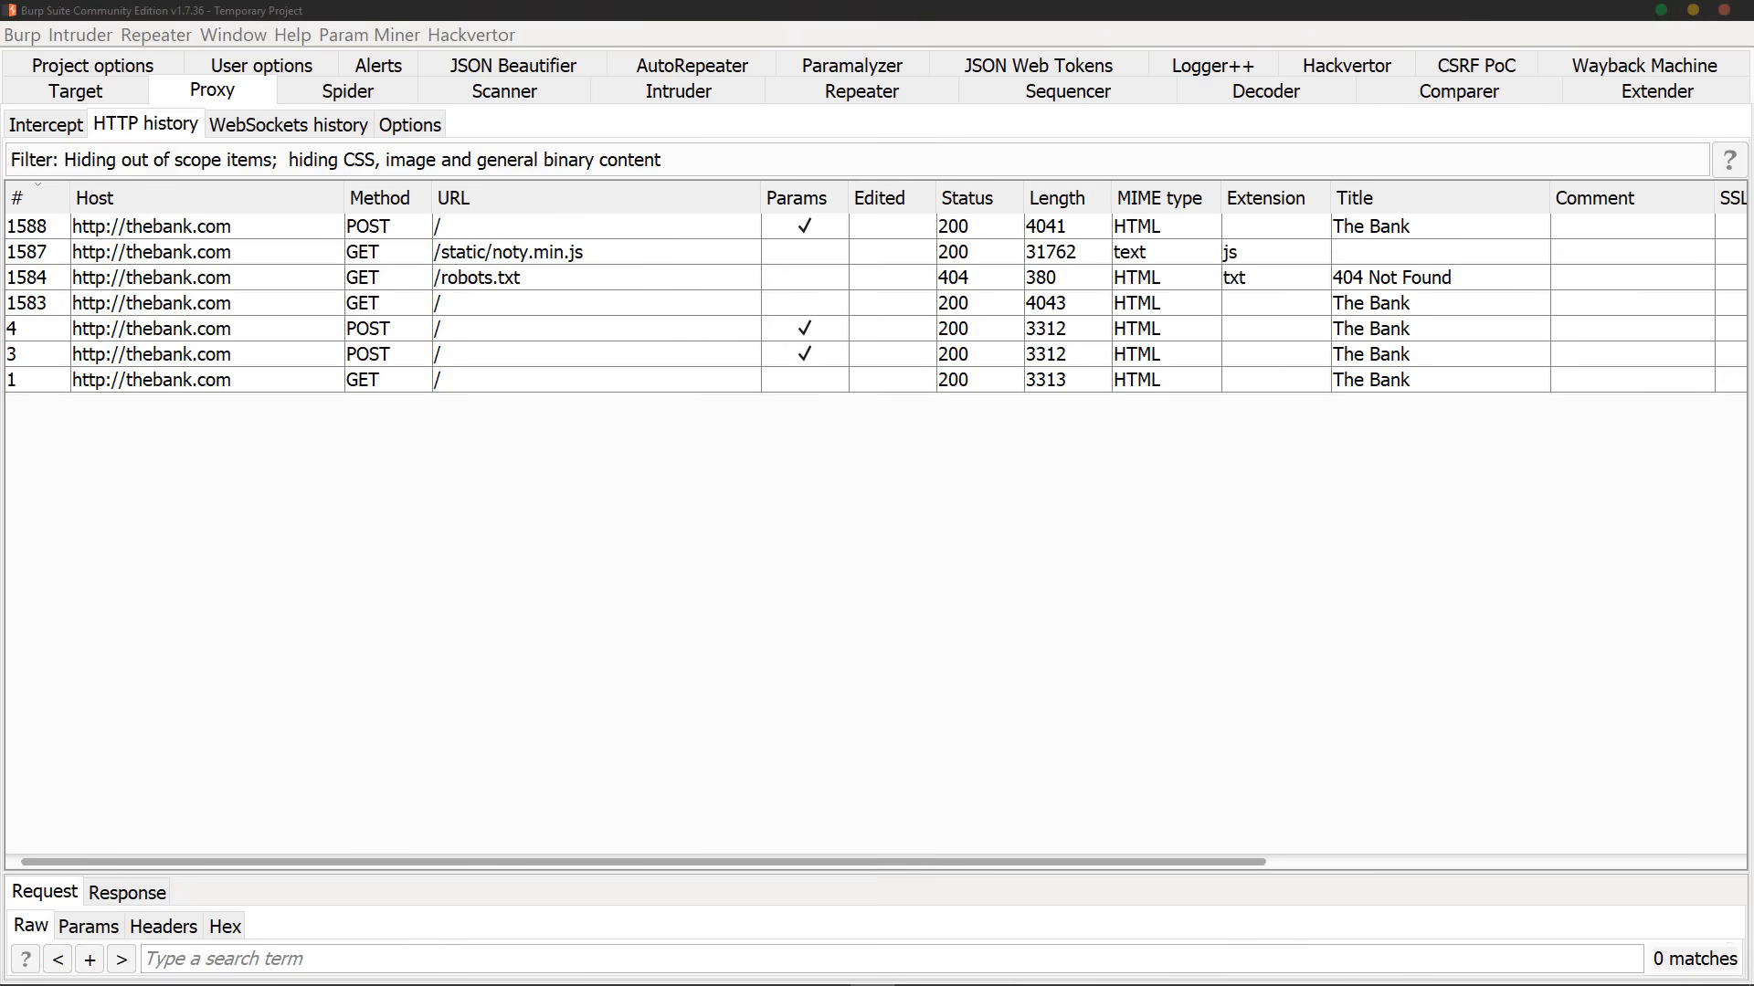
Step: Show the latest POST request to thebank.com in the Proxy HTTP history
{"action": "left_click", "coordinate": [861, 91]}
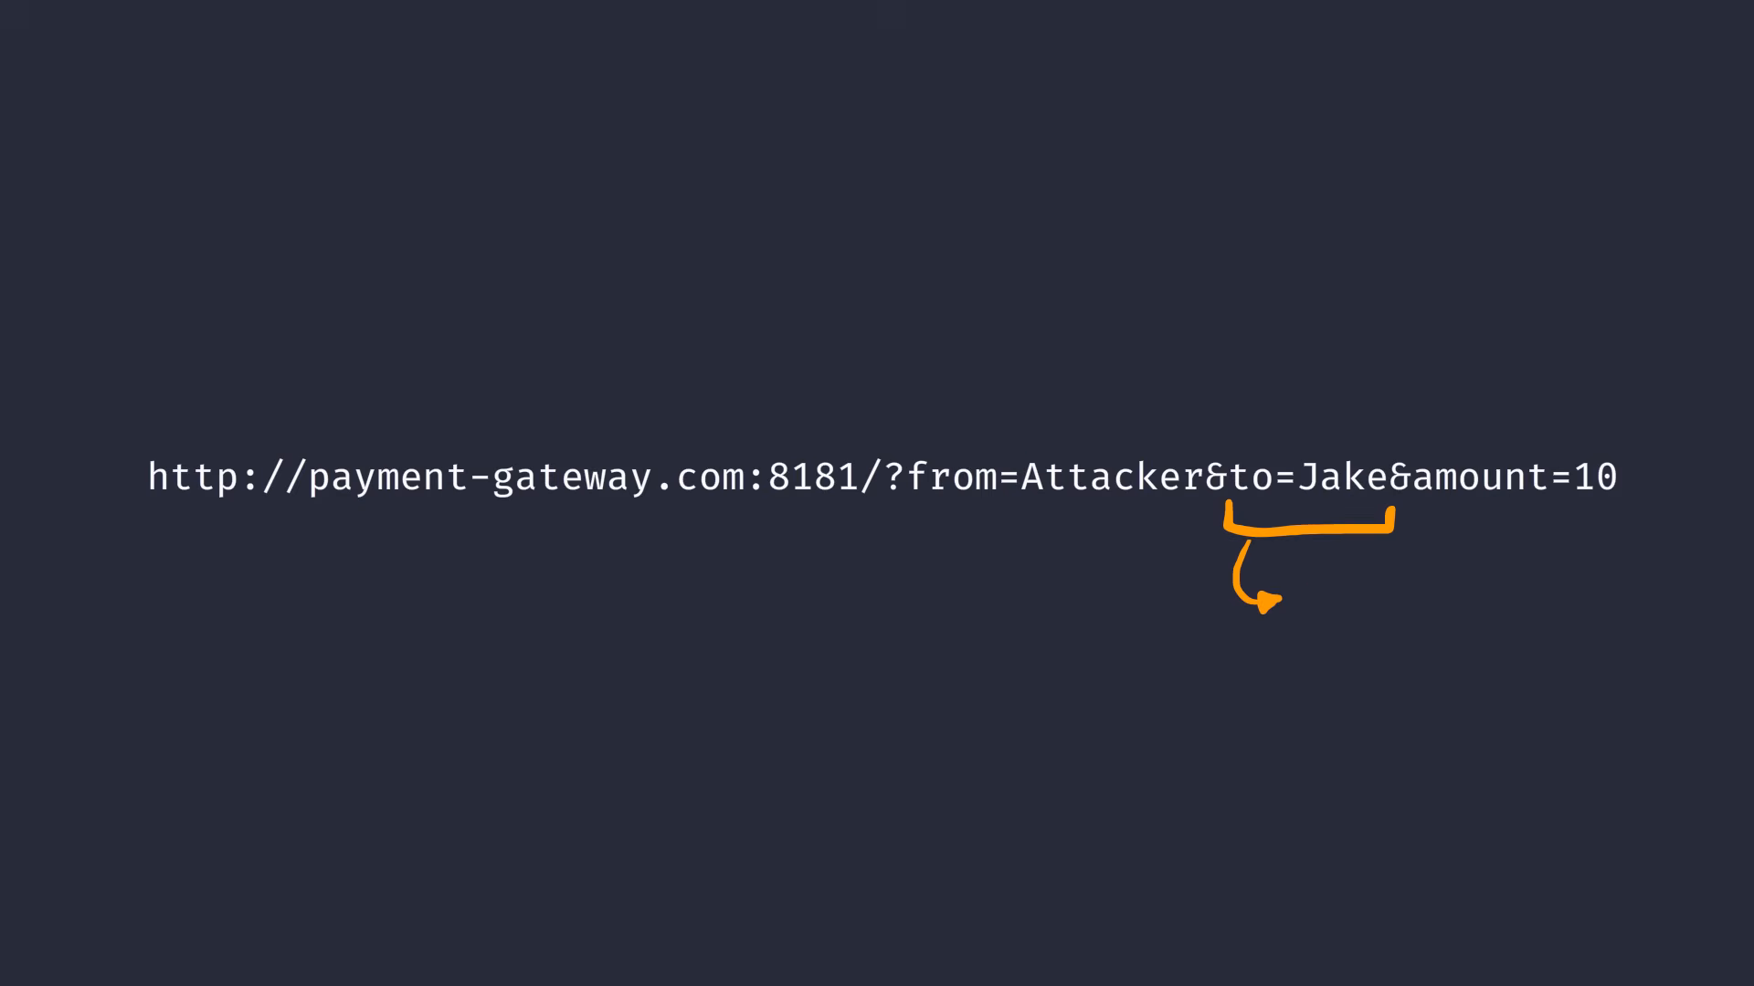
Step: Label the to=Jake URL parameter as Controlled input
{"action": "type", "text": "Controlled input"}
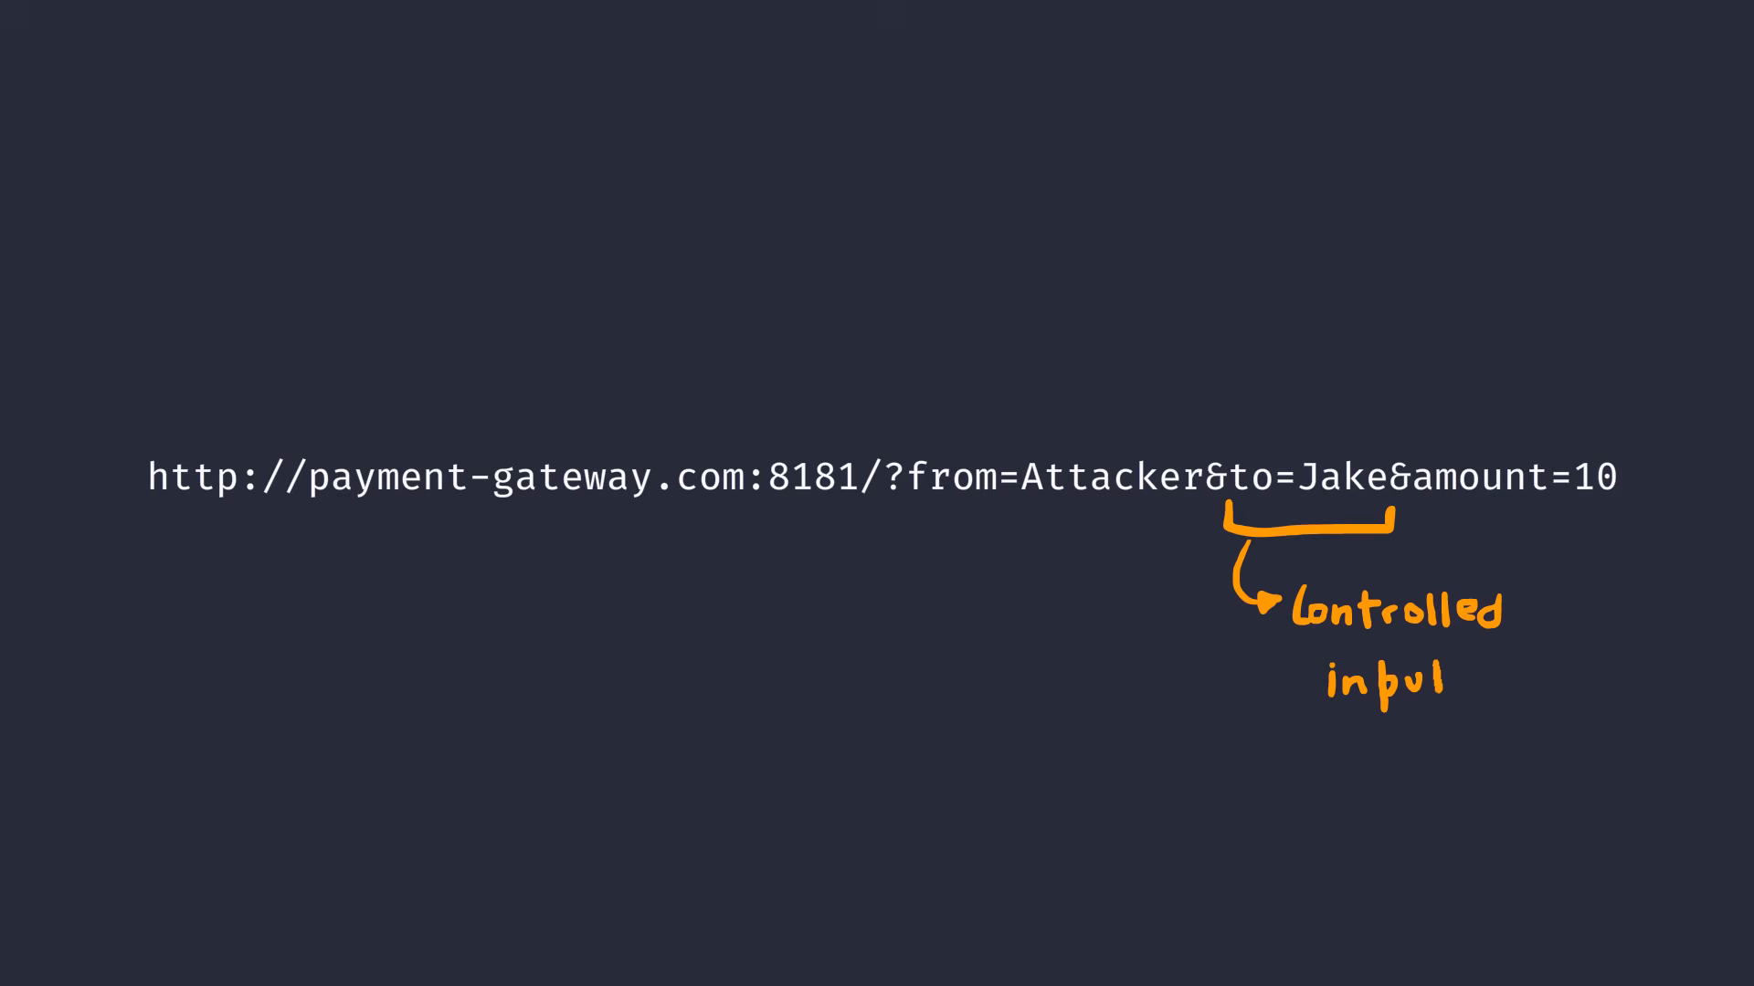